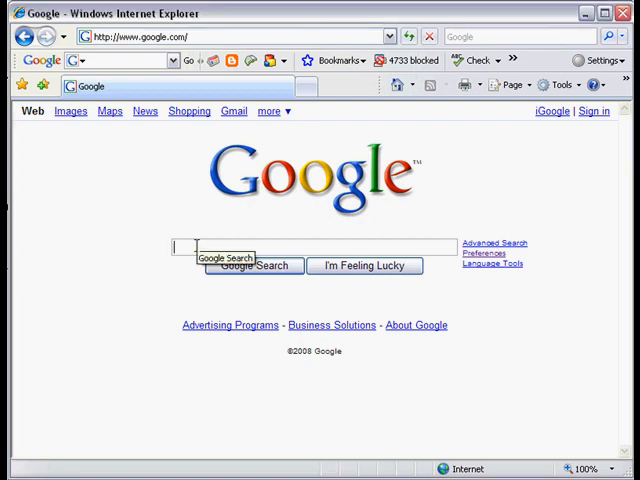
# Search Google for 12+24 and get the calculator result 36.
pyautogui.write('12+24')
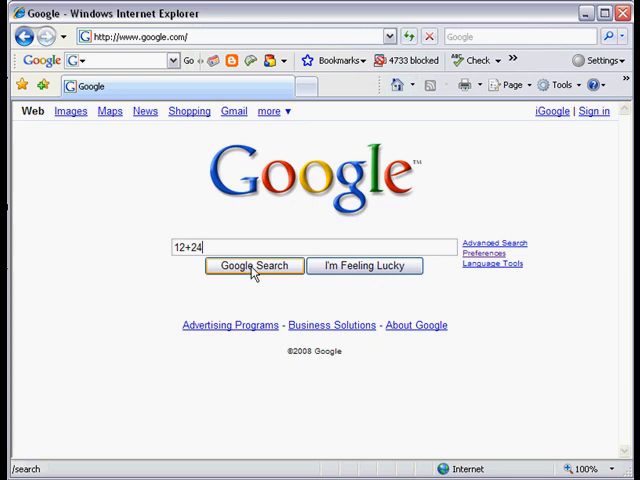
pyautogui.click(253, 266)
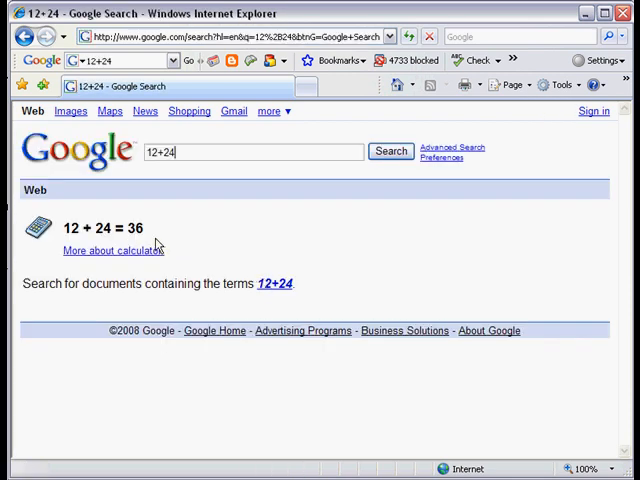
pyautogui.moveTo(146, 213)
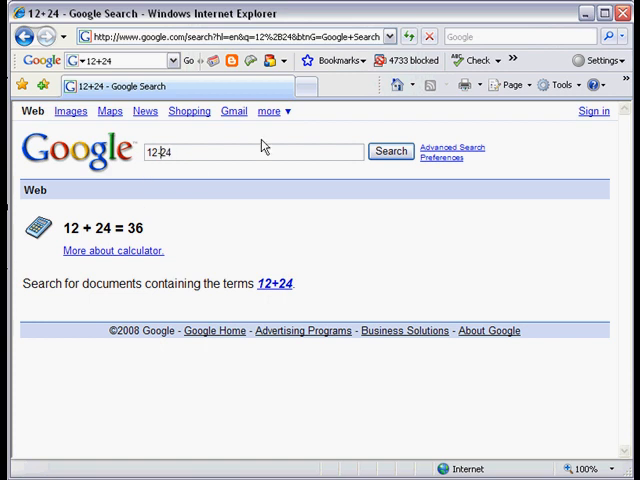
# Search 12-24 and get the calculator result -12.
pyautogui.click(391, 151)
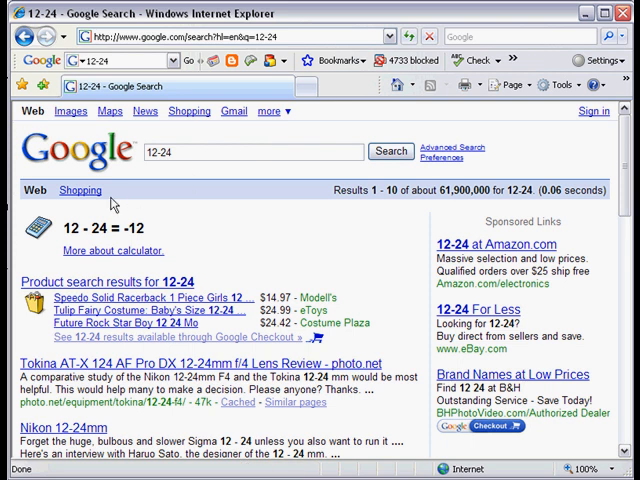
pyautogui.moveTo(147, 271)
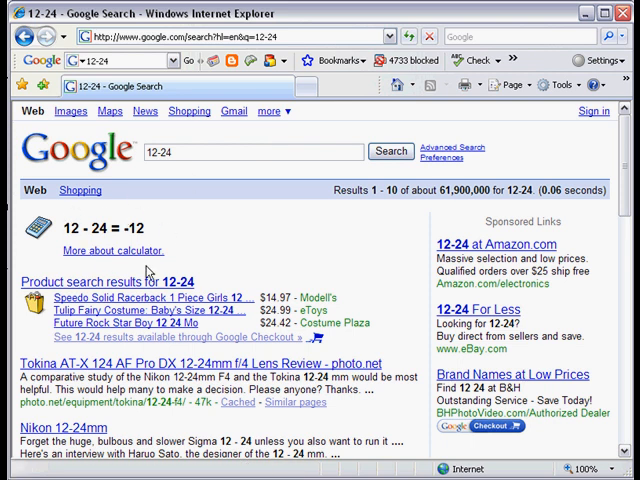
pyautogui.moveTo(157, 210)
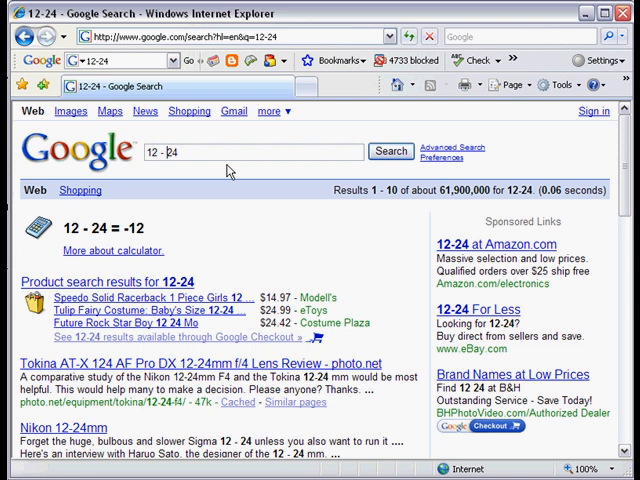
# Rerun the query spaced as 12 - 24, still returning -12.
pyautogui.click(391, 151)
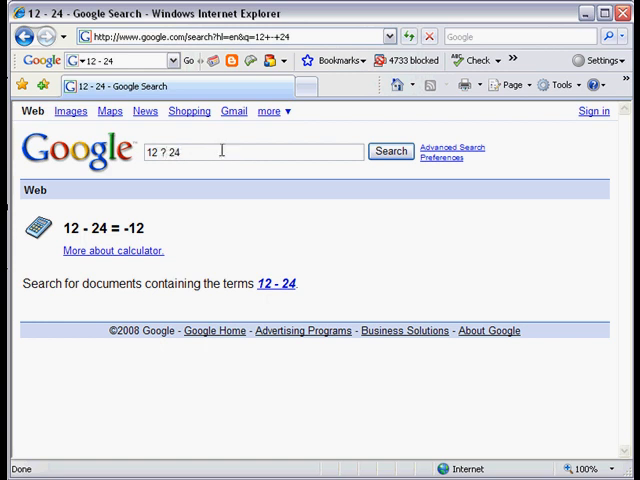
# Search 12 / 24 for the result 0.5, then 12 * 24 for 288.
pyautogui.click(391, 151)
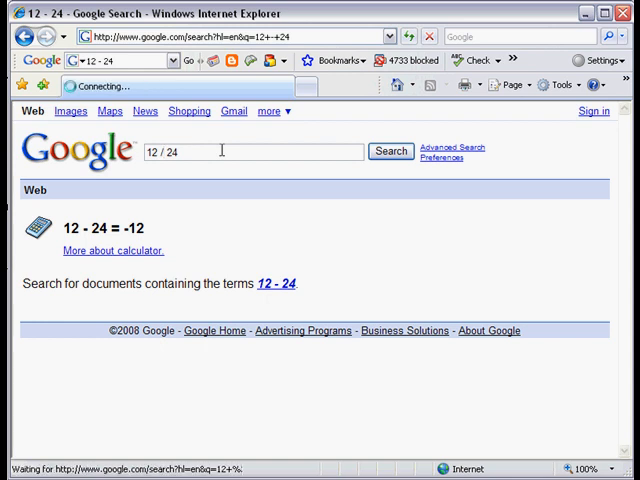
pyautogui.click(391, 151)
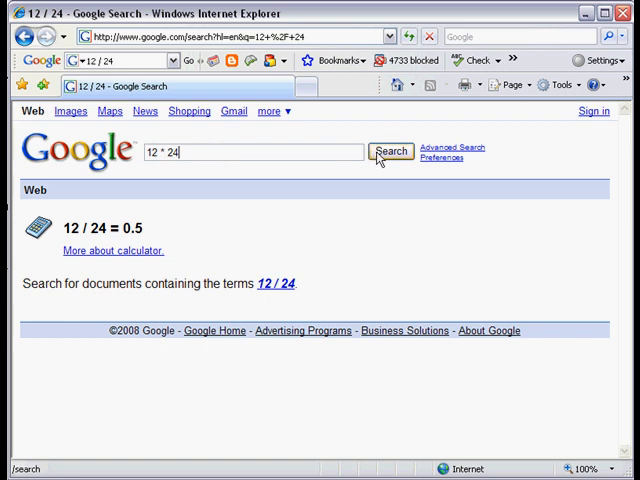
pyautogui.click(391, 151)
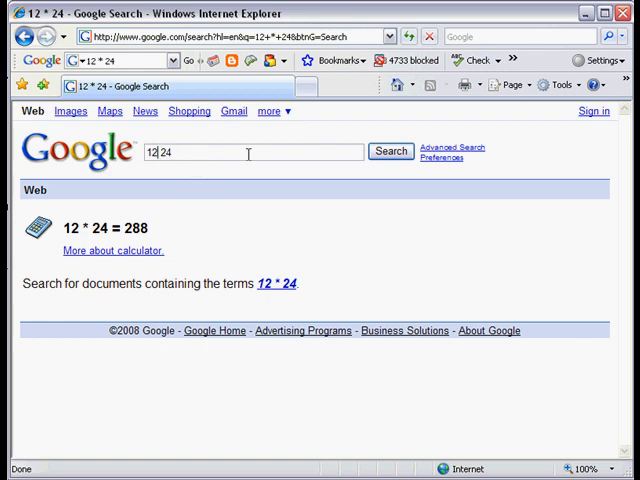
# Search 12 % 24 for the result 12, then 12^24 for 7.94968472 × 10^25.
pyautogui.write('%')
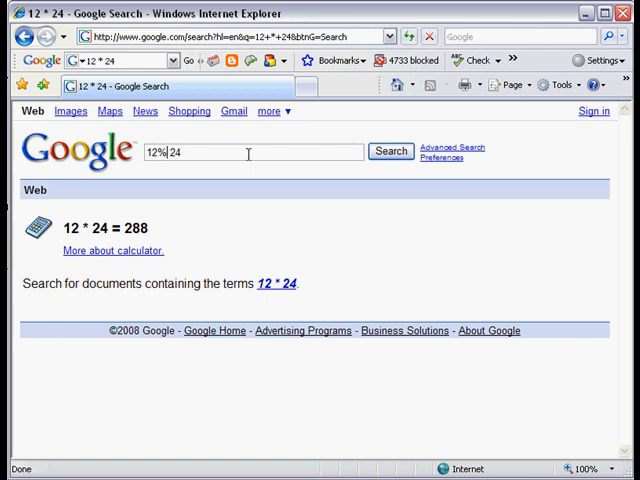
pyautogui.click(390, 151)
pyautogui.write('^')
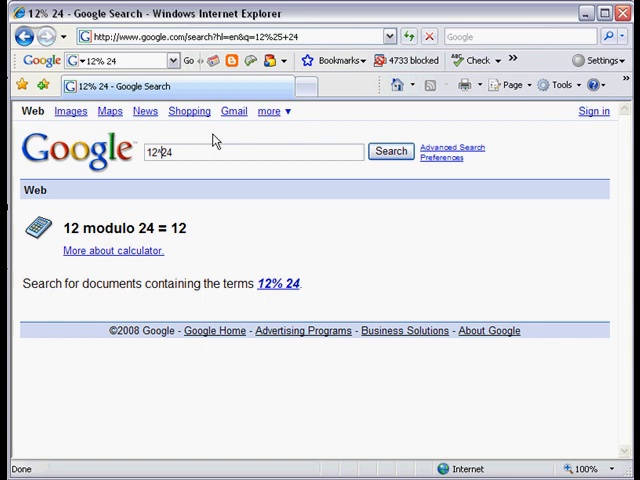
pyautogui.click(391, 151)
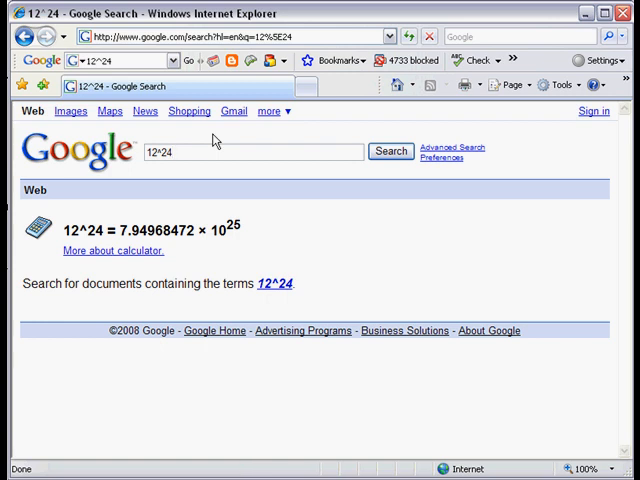